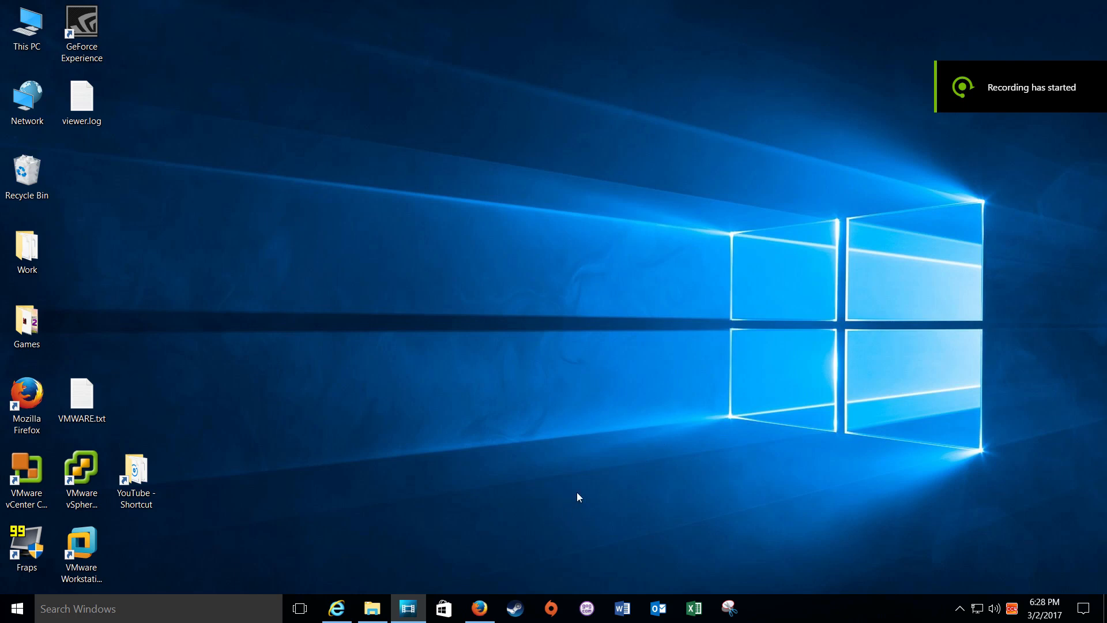
pyautogui.moveTo(576, 495)
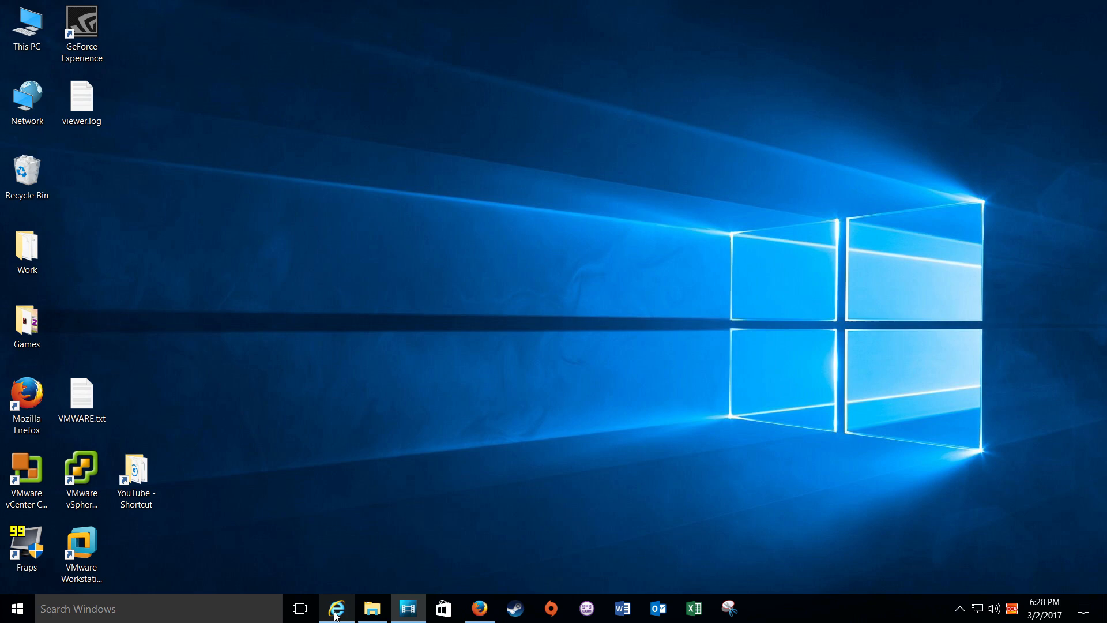
# Bring the Internet Explorer window with the IMM session-terminated page to the front.
pyautogui.click(337, 608)
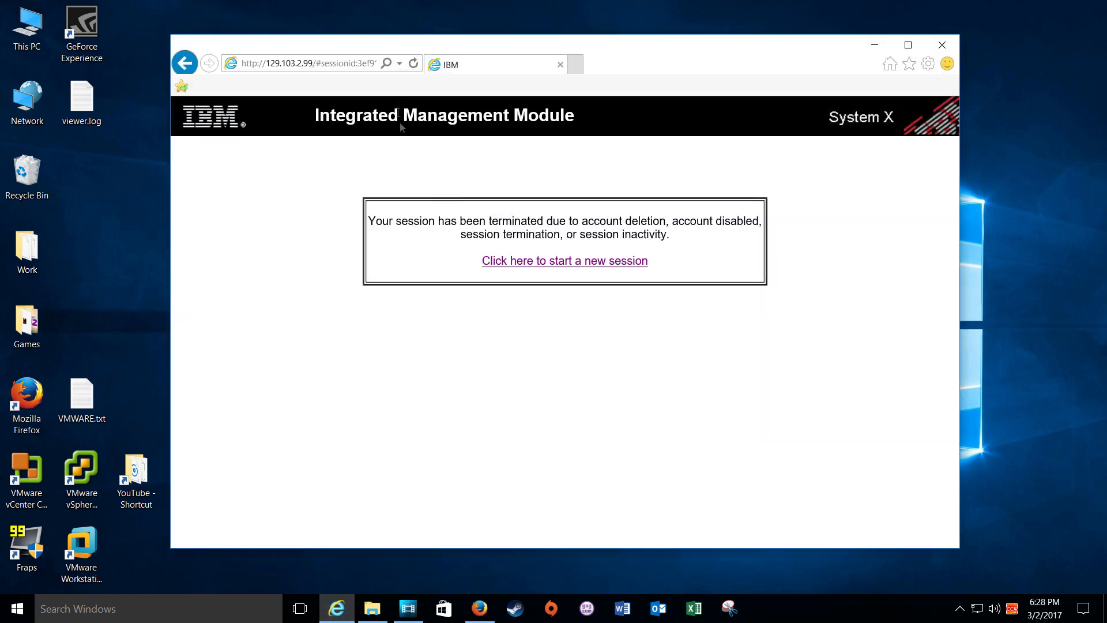
pyautogui.moveTo(400, 64)
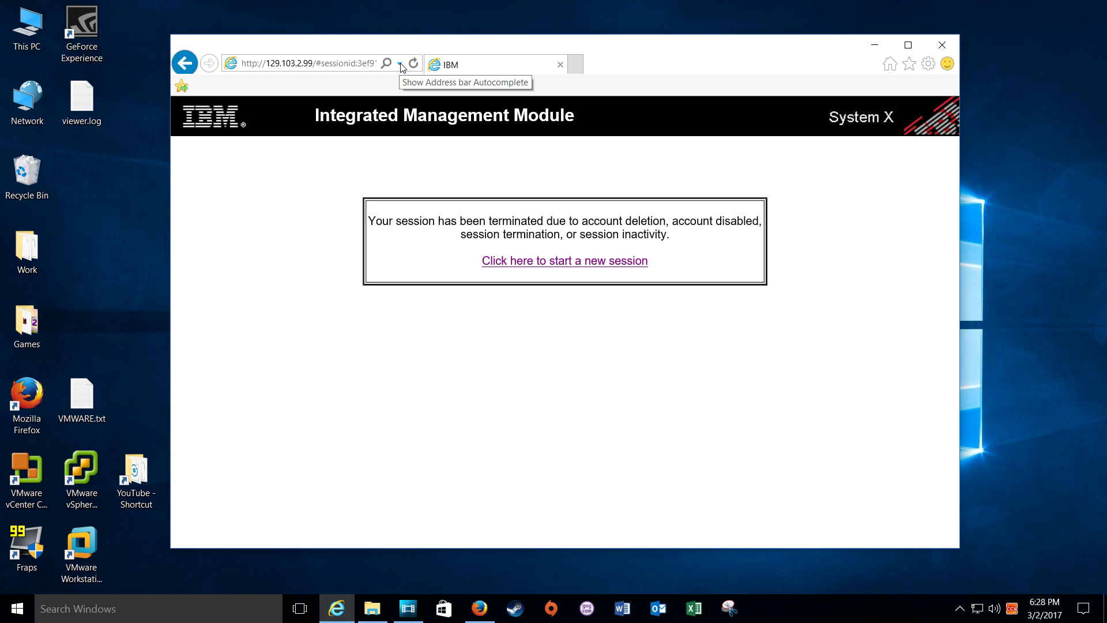
pyautogui.moveTo(287, 73)
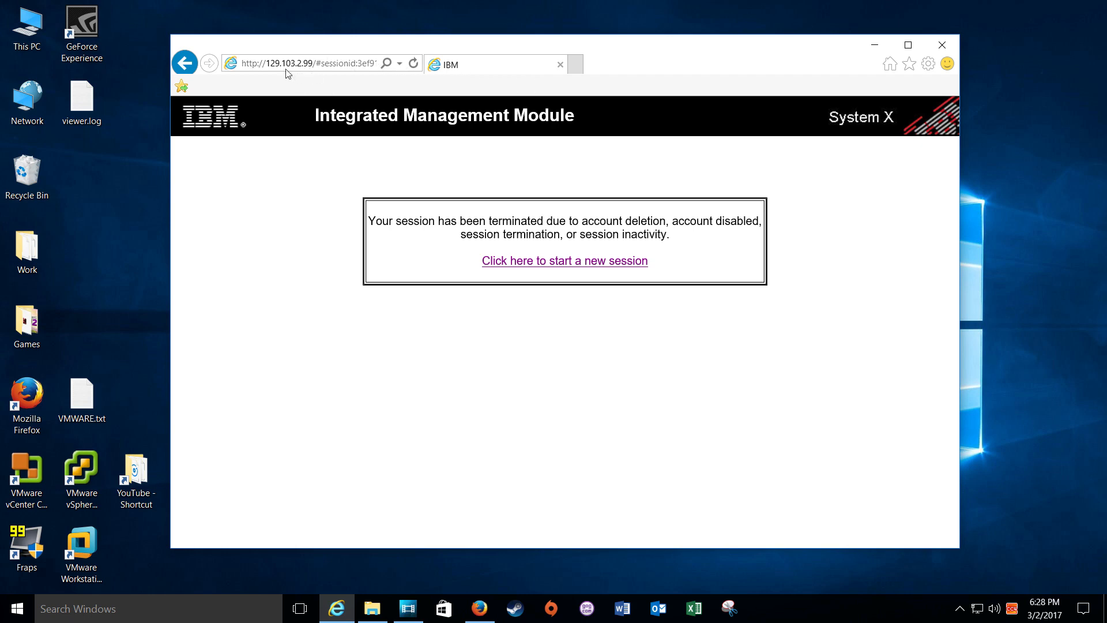
pyautogui.moveTo(334, 85)
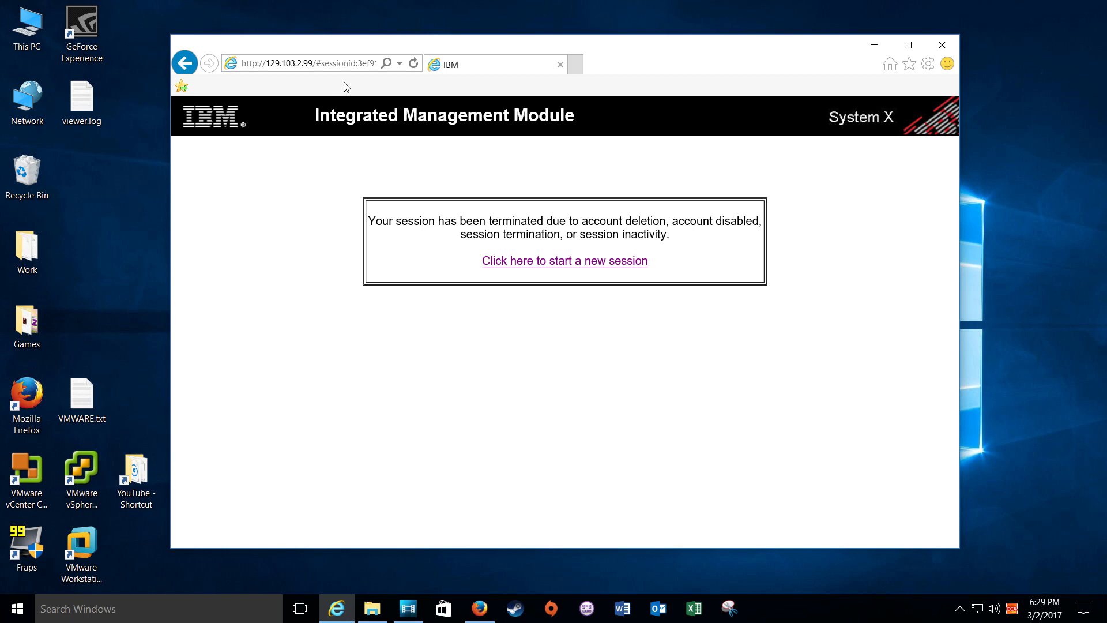
pyautogui.moveTo(342, 79)
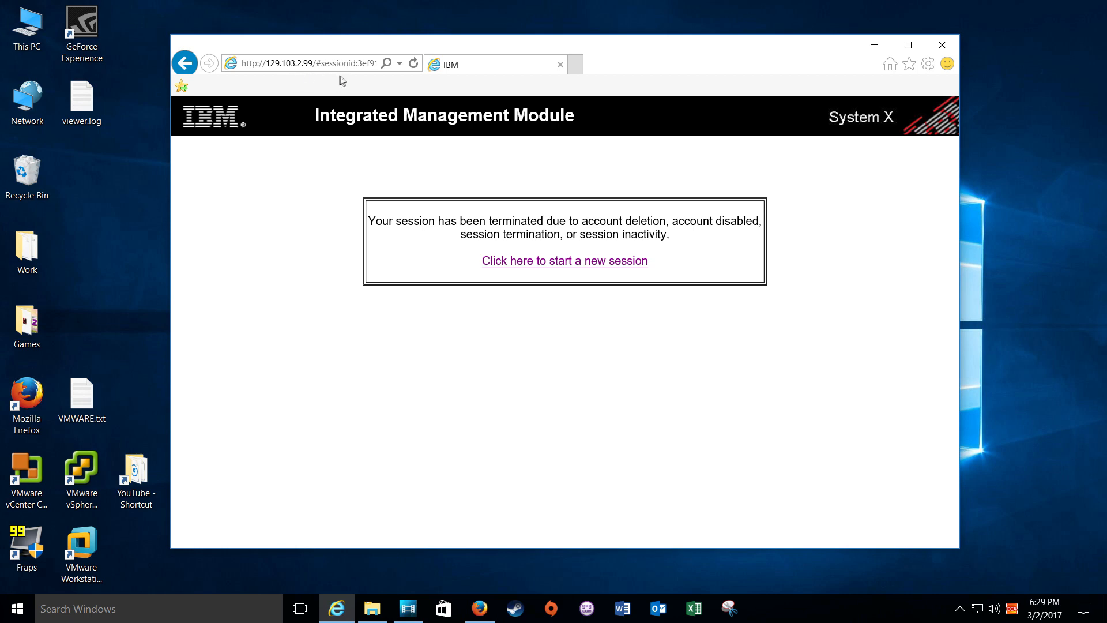
pyautogui.moveTo(320, 81)
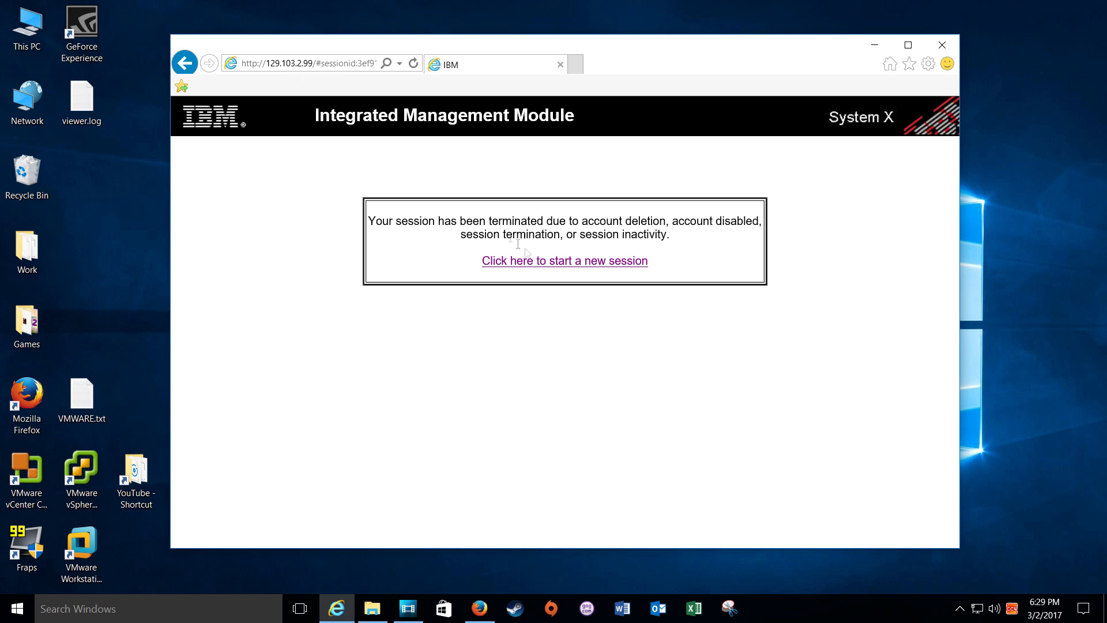
# Start a new IMM session and attempt login, dismissing the invalid-login warning.
pyautogui.click(564, 261)
pyautogui.write('USERID')
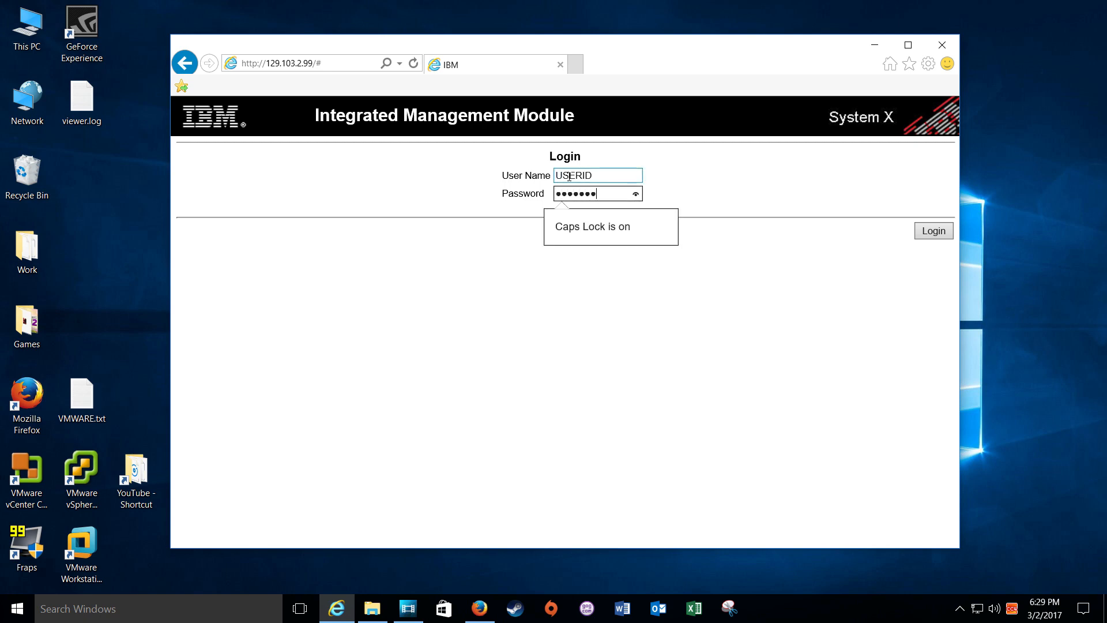
pyautogui.click(933, 230)
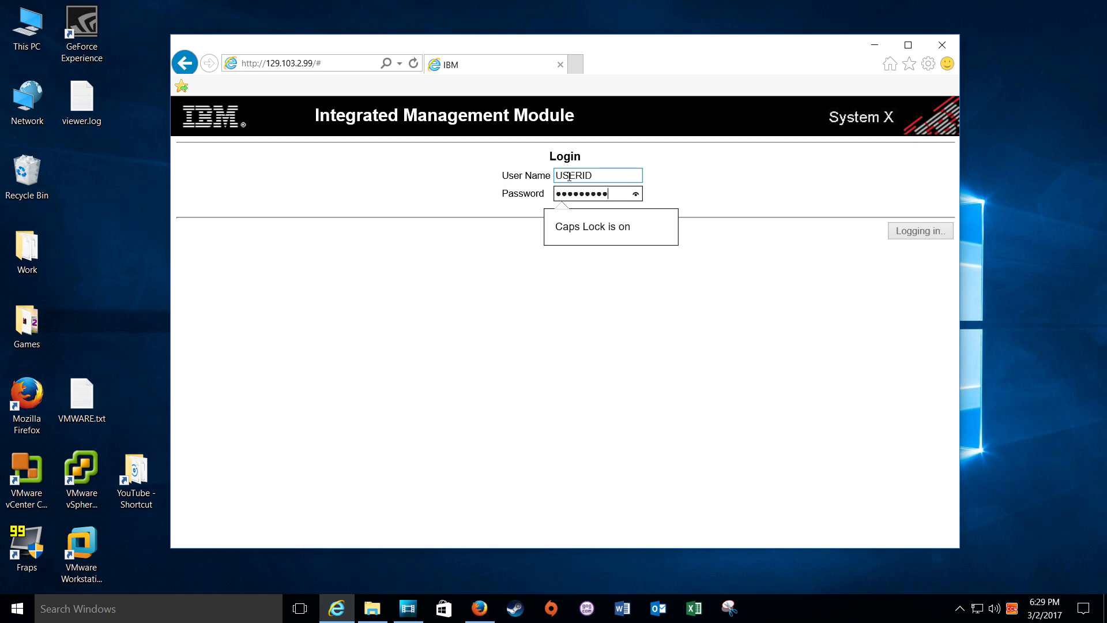
pyautogui.click(920, 230)
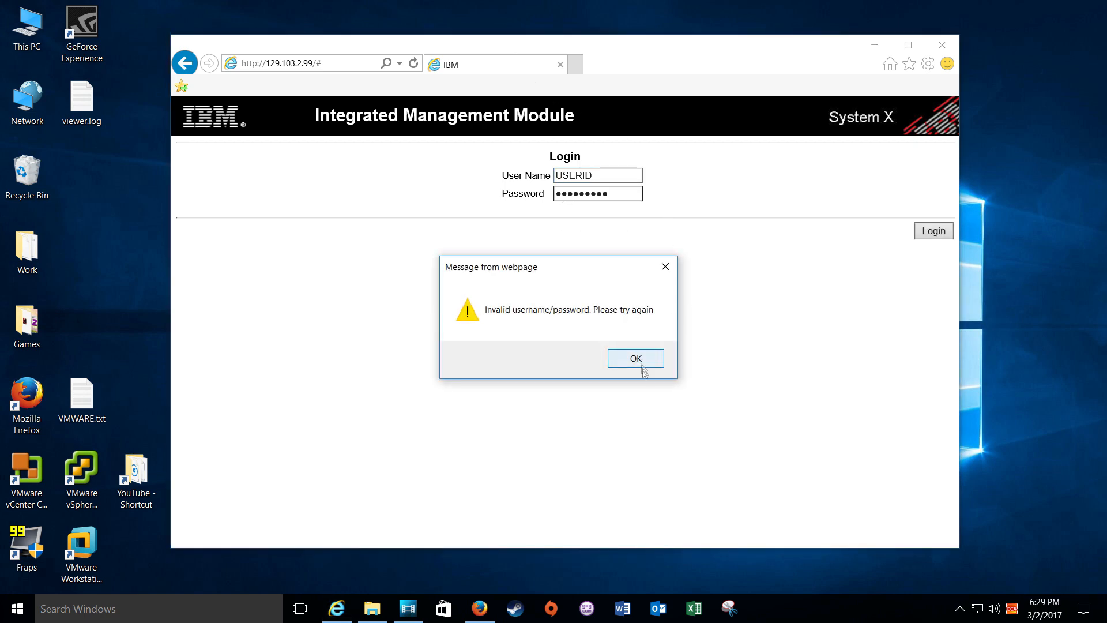
pyautogui.click(635, 358)
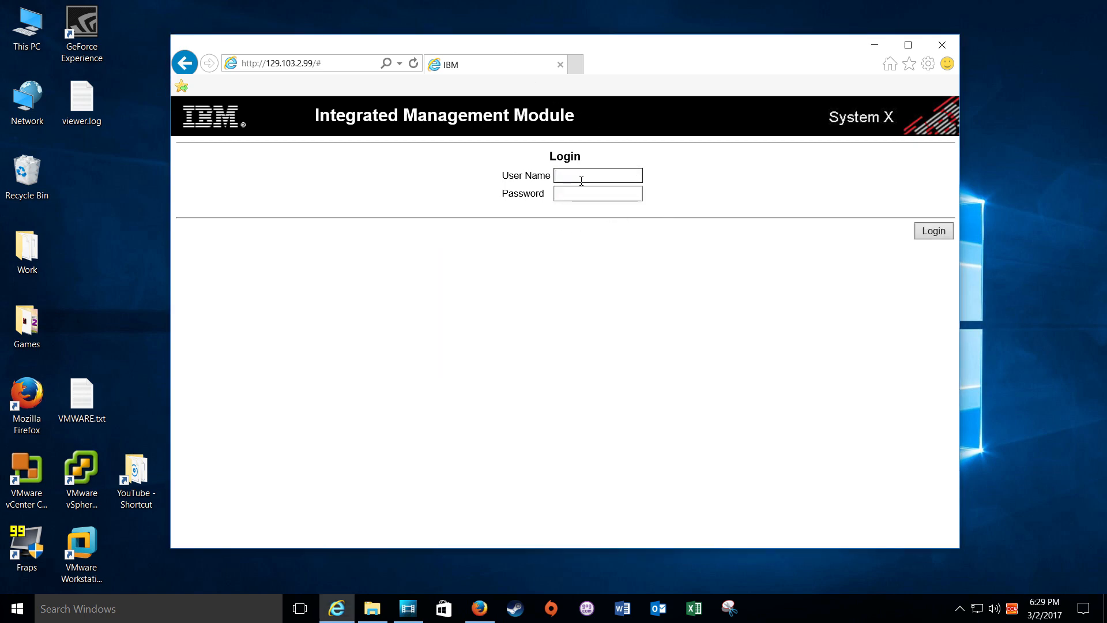
# Log in again as USERID with the password.
pyautogui.write('USERID')
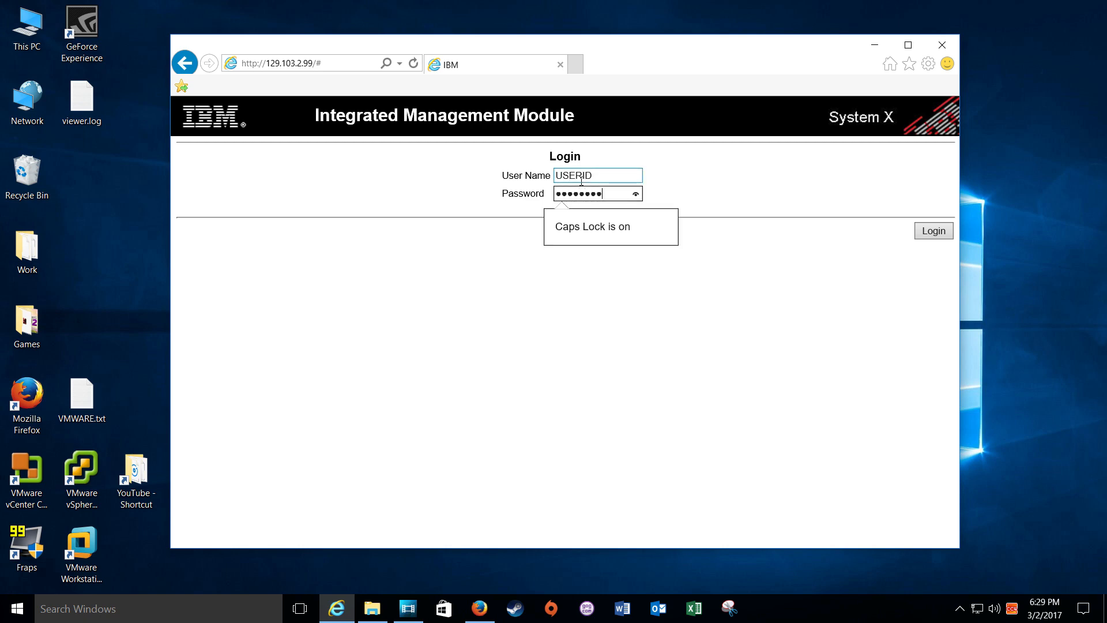
pyautogui.click(932, 230)
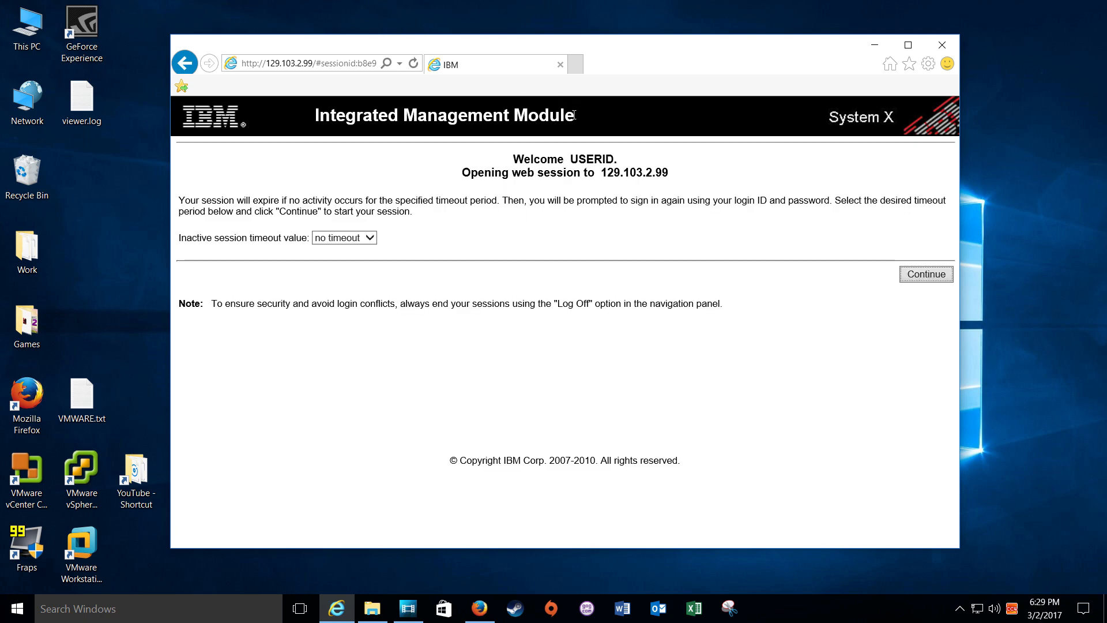
# Choose a 5-minute inactive session timeout and continue to System Status.
pyautogui.click(344, 237)
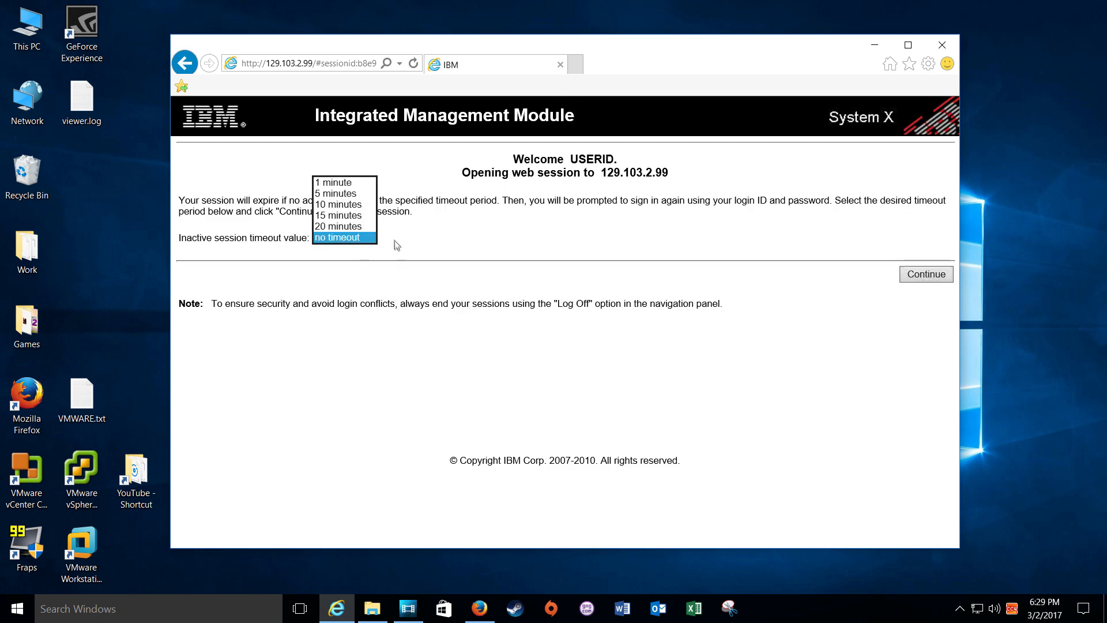
pyautogui.click(335, 193)
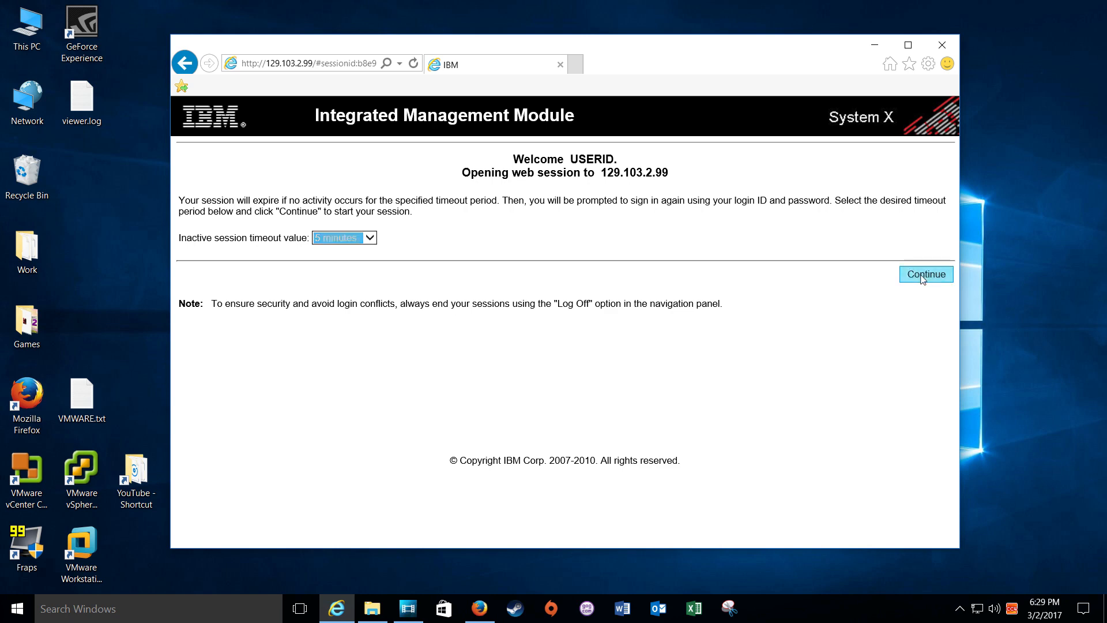
pyautogui.click(925, 274)
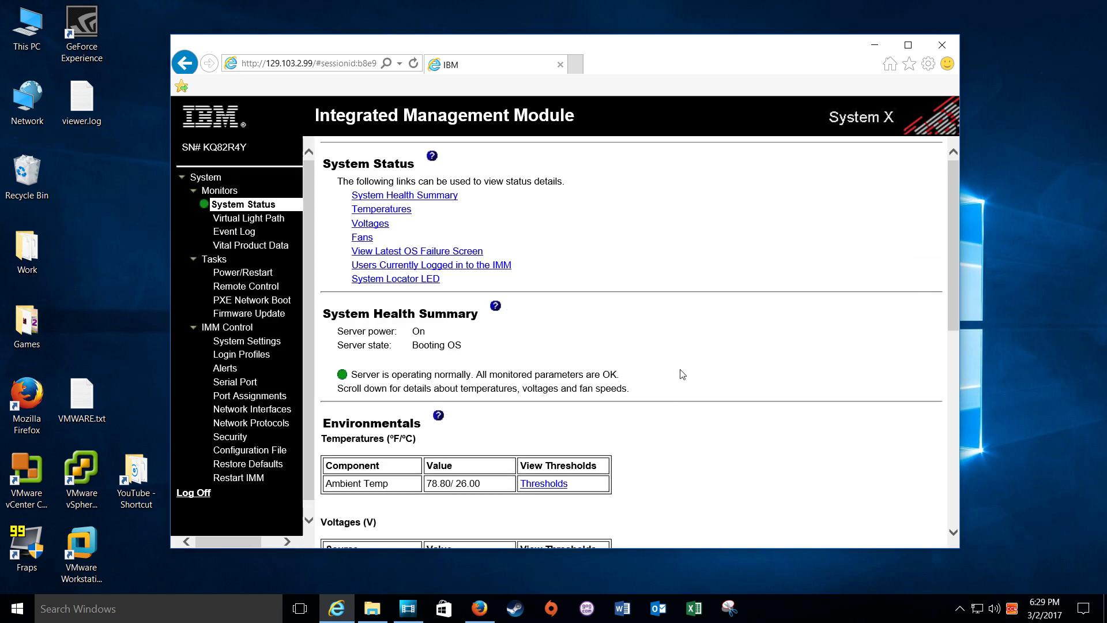
pyautogui.moveTo(657, 332)
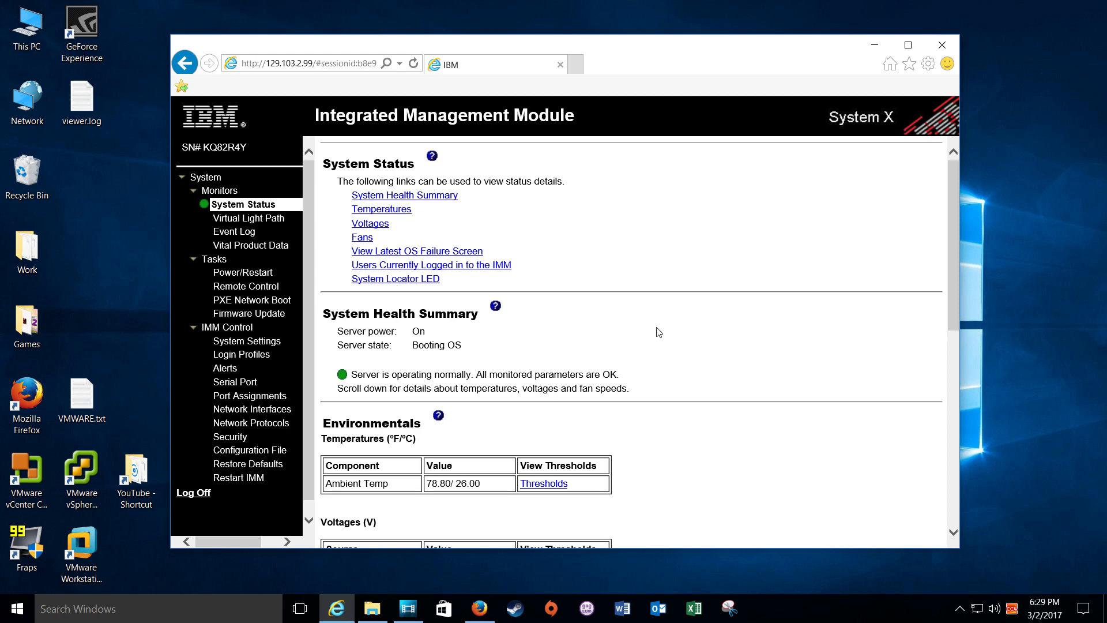
pyautogui.moveTo(246, 285)
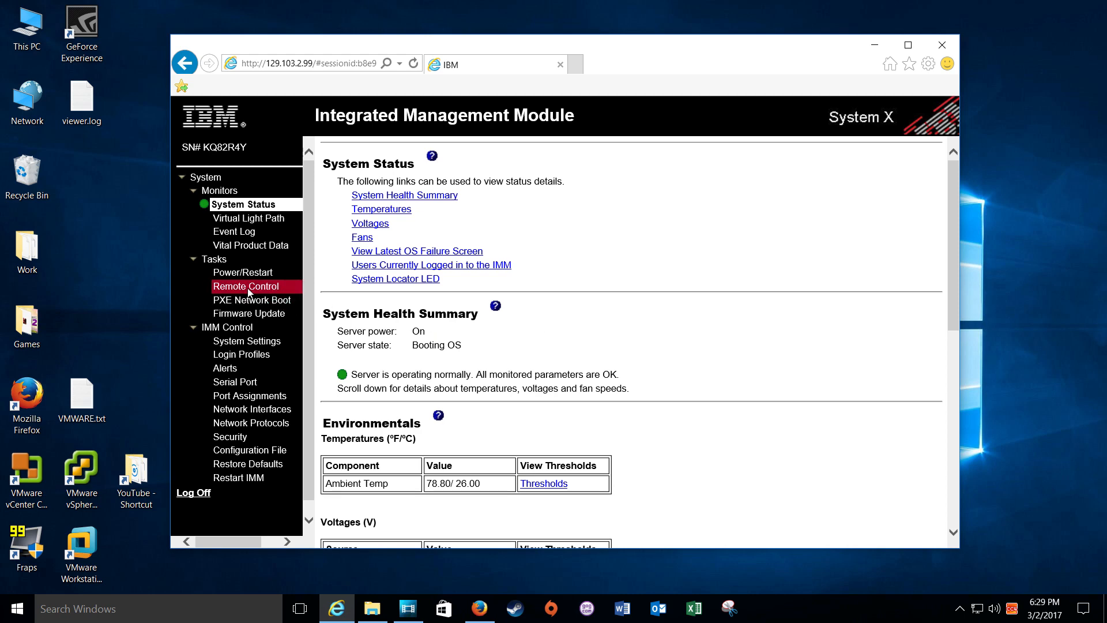
# Open Remote Control, accept the security risk, and run the console application.
pyautogui.click(245, 286)
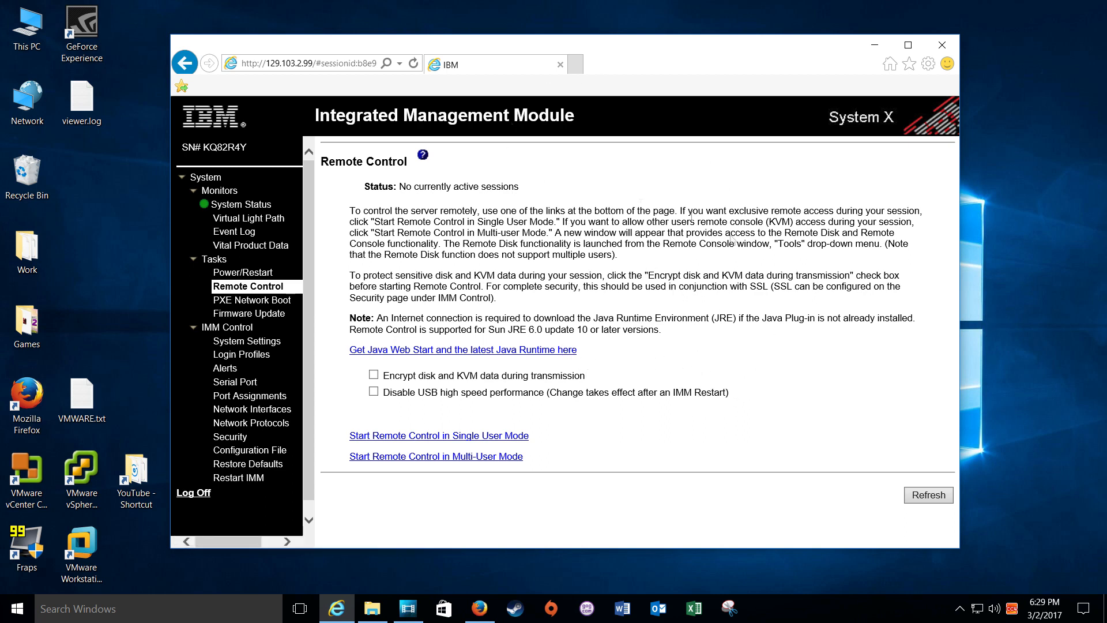
pyautogui.moveTo(467, 447)
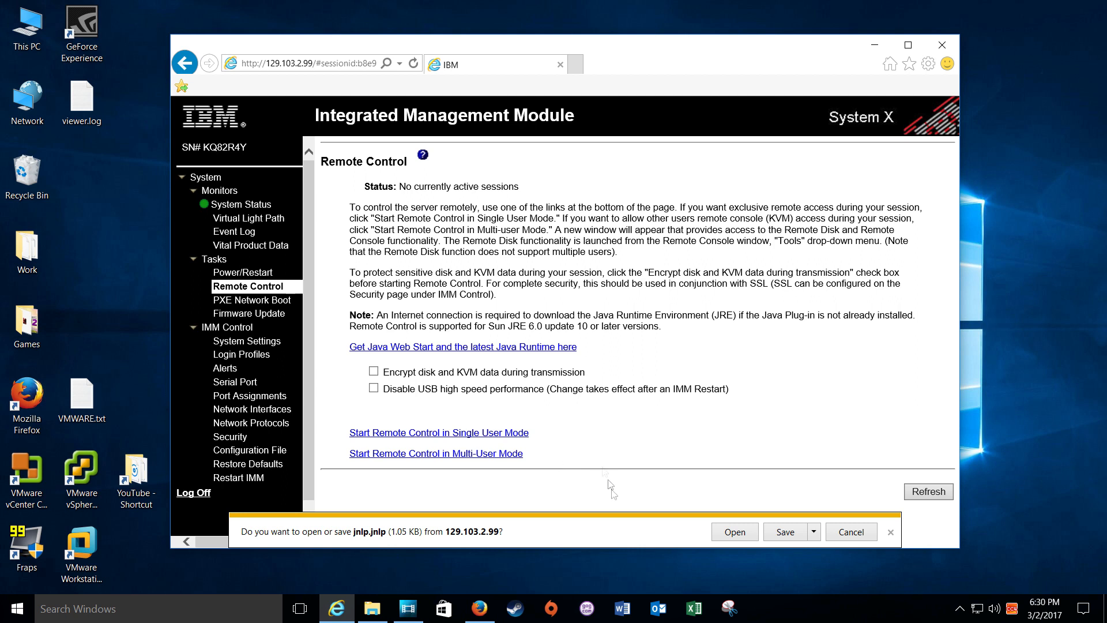
pyautogui.moveTo(505, 509)
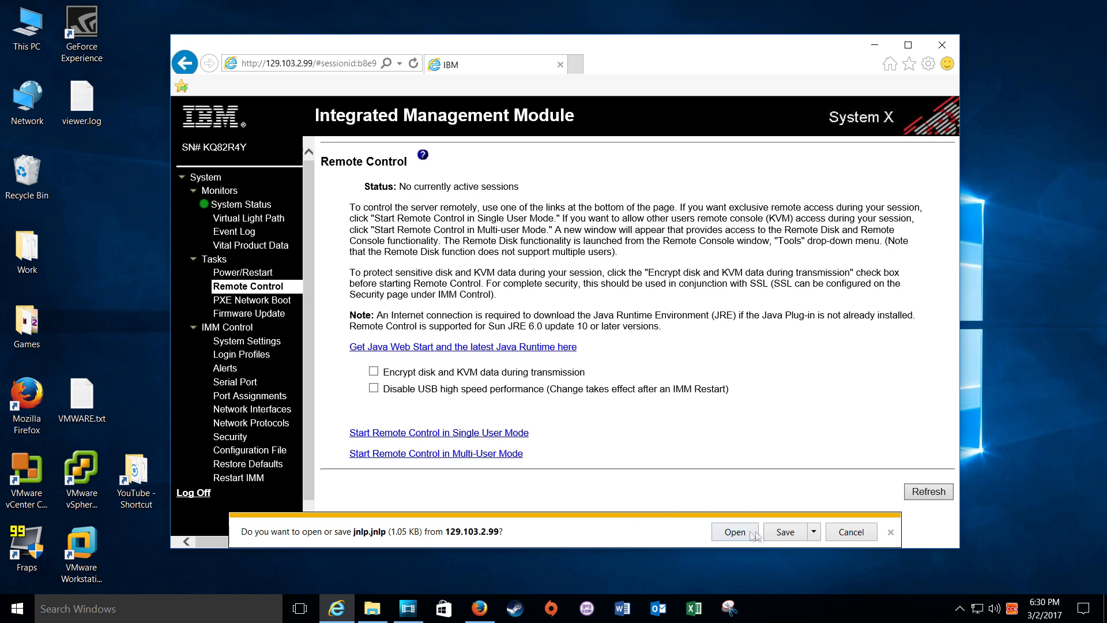
pyautogui.click(734, 532)
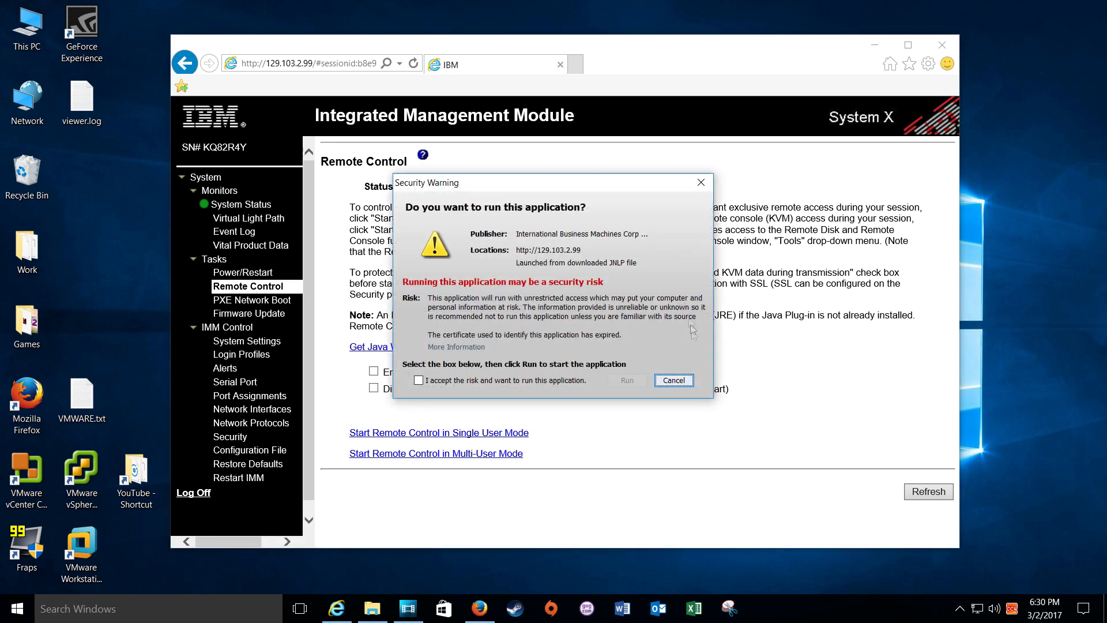
pyautogui.click(672, 380)
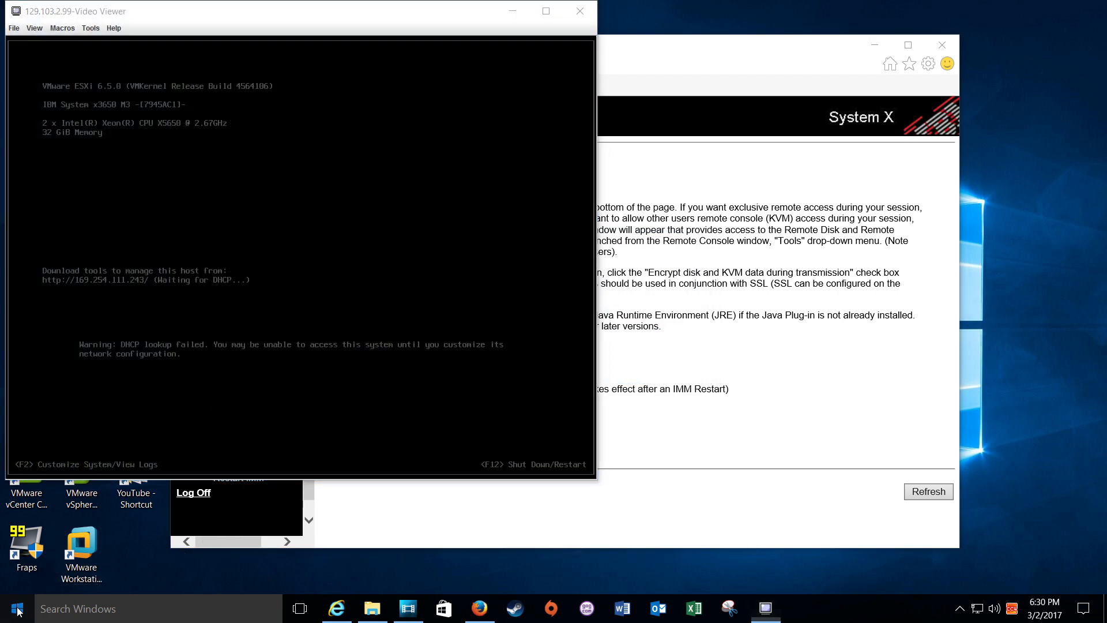
pyautogui.click(15, 607)
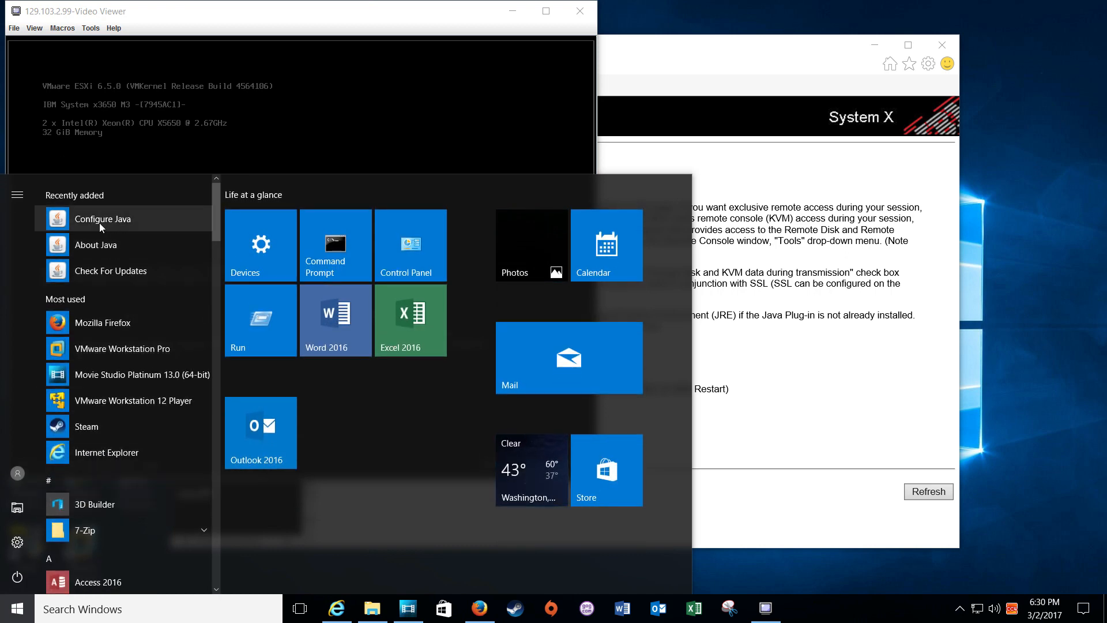
pyautogui.click(103, 218)
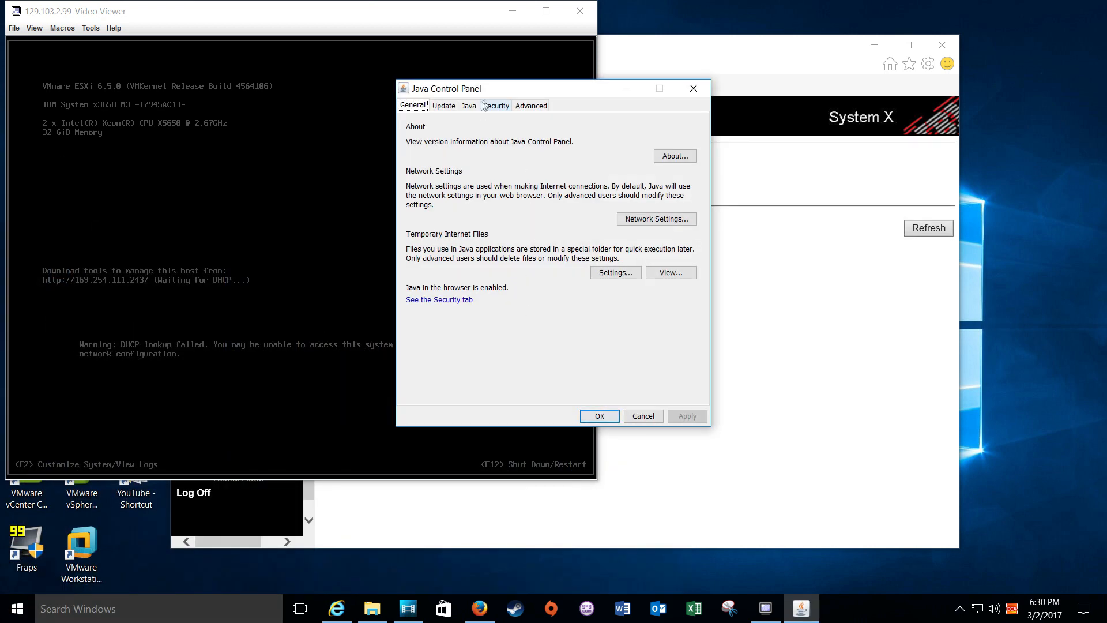
pyautogui.click(495, 105)
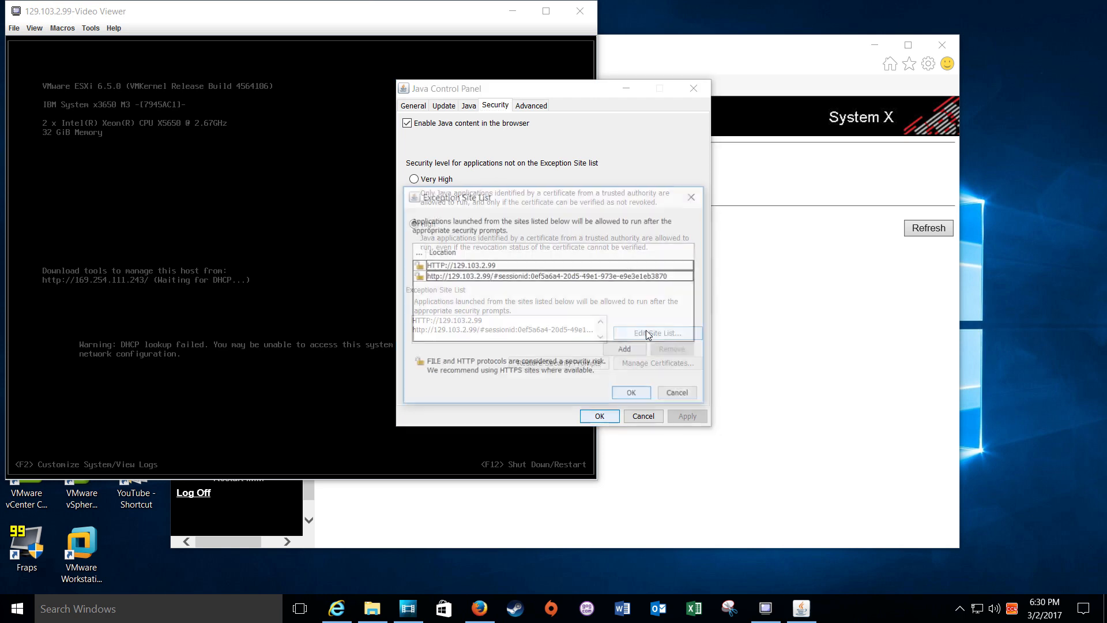
pyautogui.click(654, 333)
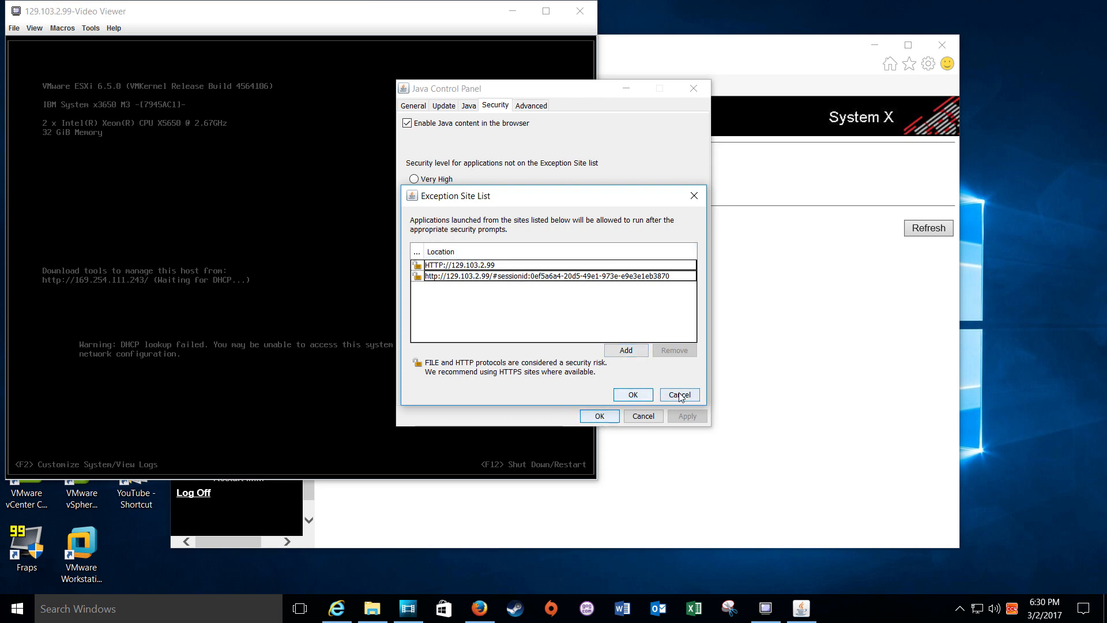
pyautogui.click(678, 395)
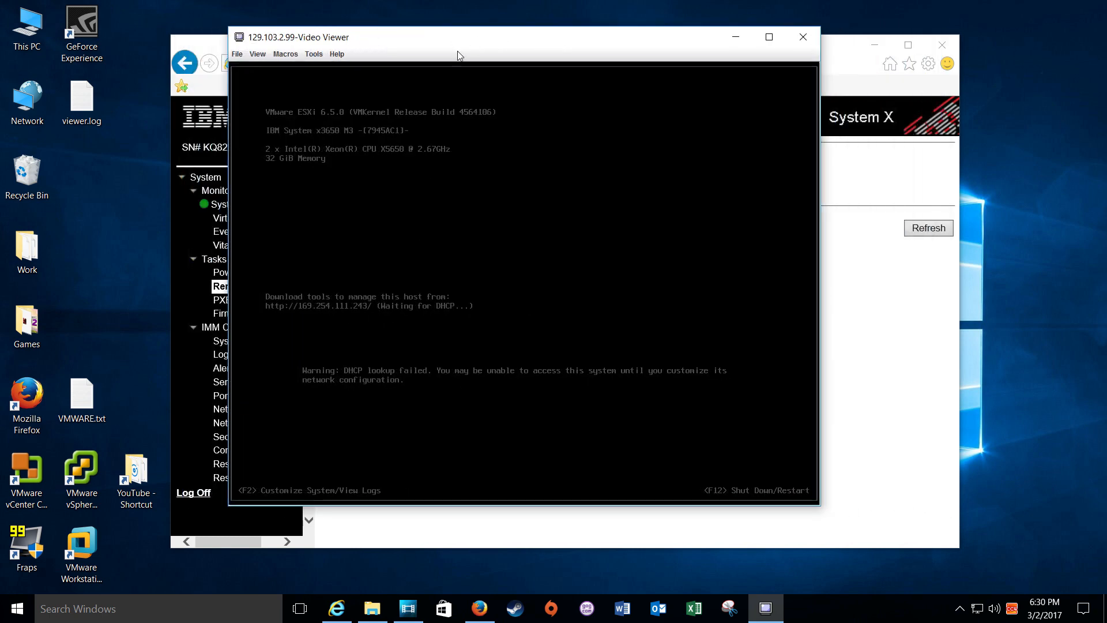
# Reposition the Video Viewer window and click into the ESXi console.
pyautogui.moveTo(459, 36); pyautogui.dragTo(380, 21)
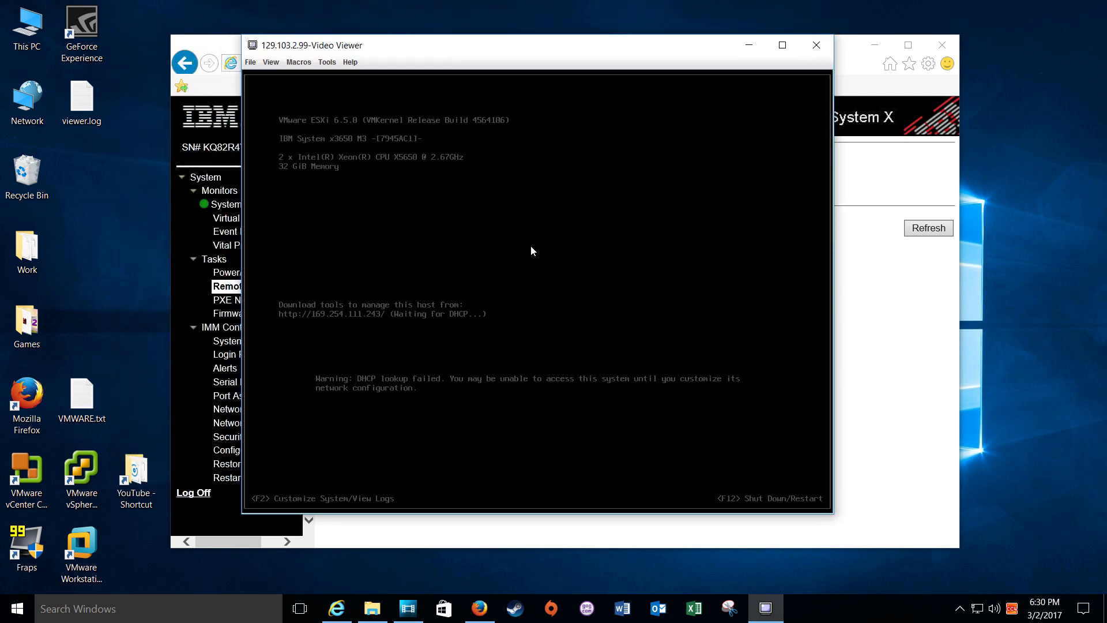
pyautogui.moveTo(503, 191)
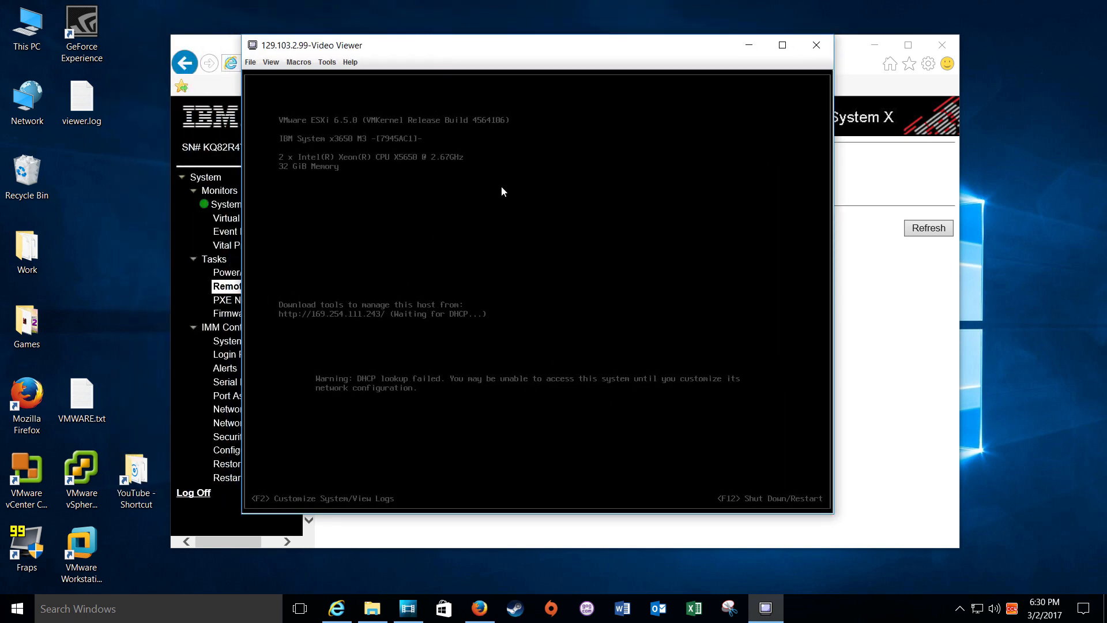
pyautogui.moveTo(462, 246)
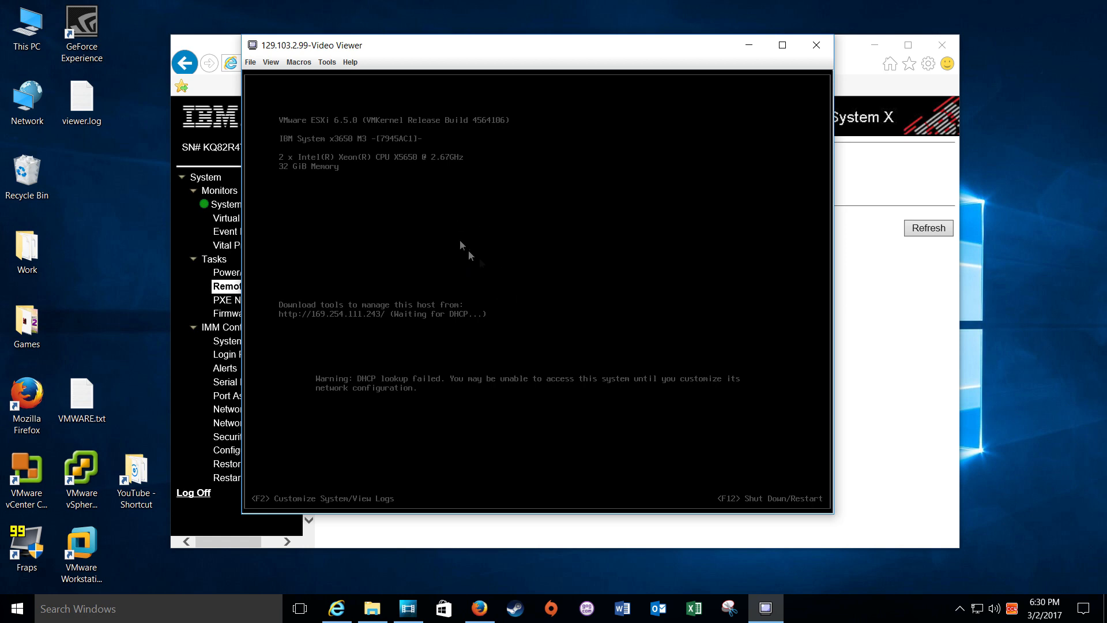
pyautogui.moveTo(538, 346)
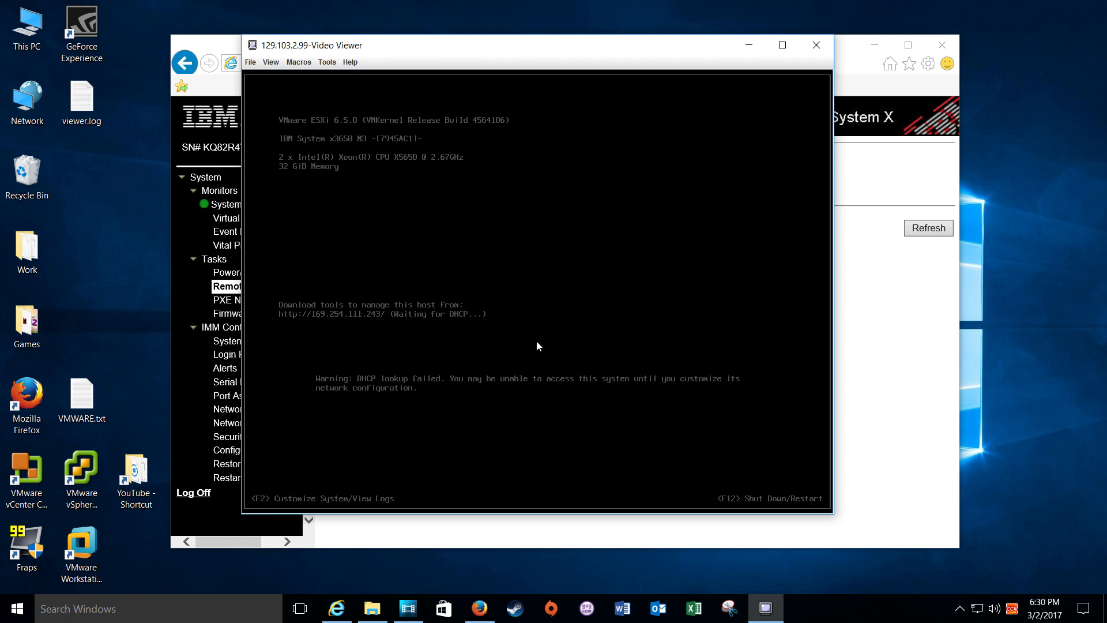
pyautogui.click(135, 477)
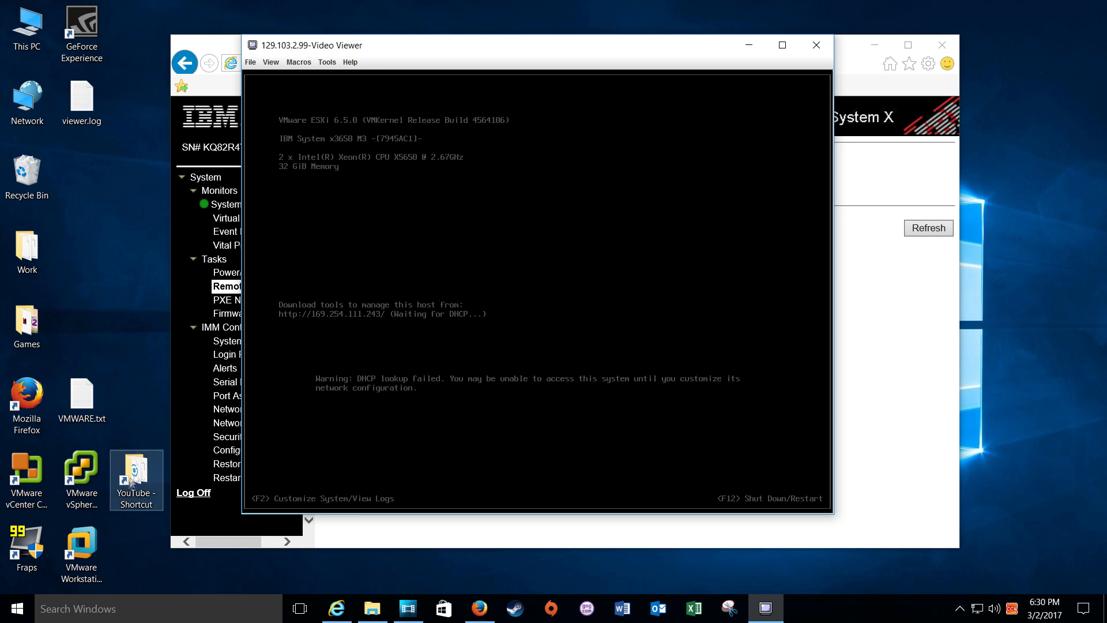
pyautogui.click(81, 476)
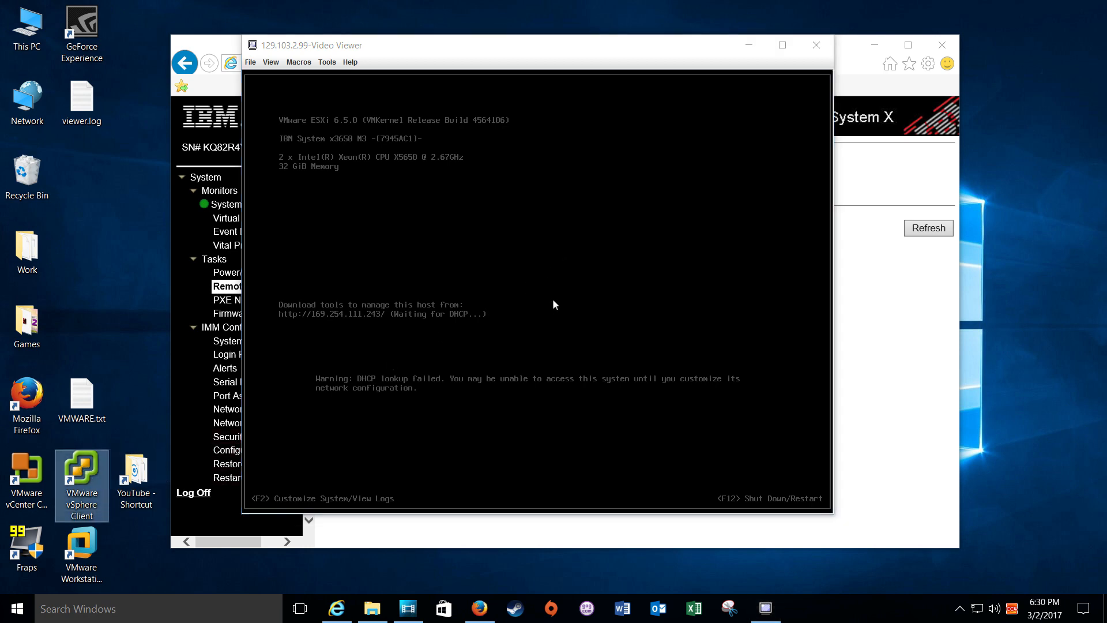
pyautogui.moveTo(587, 339)
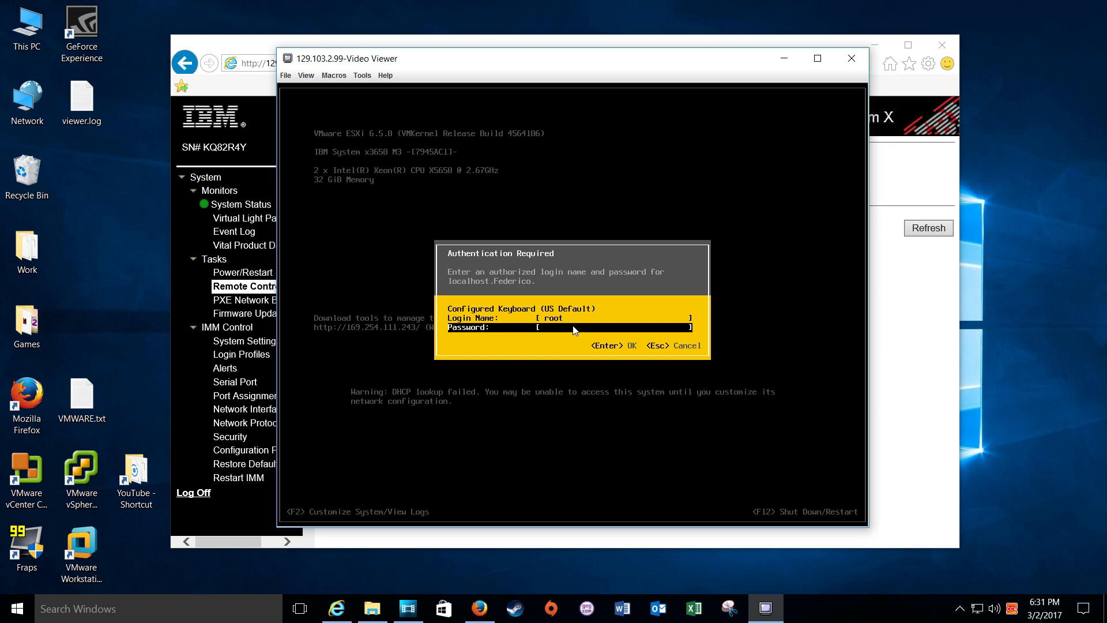
# Enter the root password and restart the ESXi host with F11.
pyautogui.write('**')
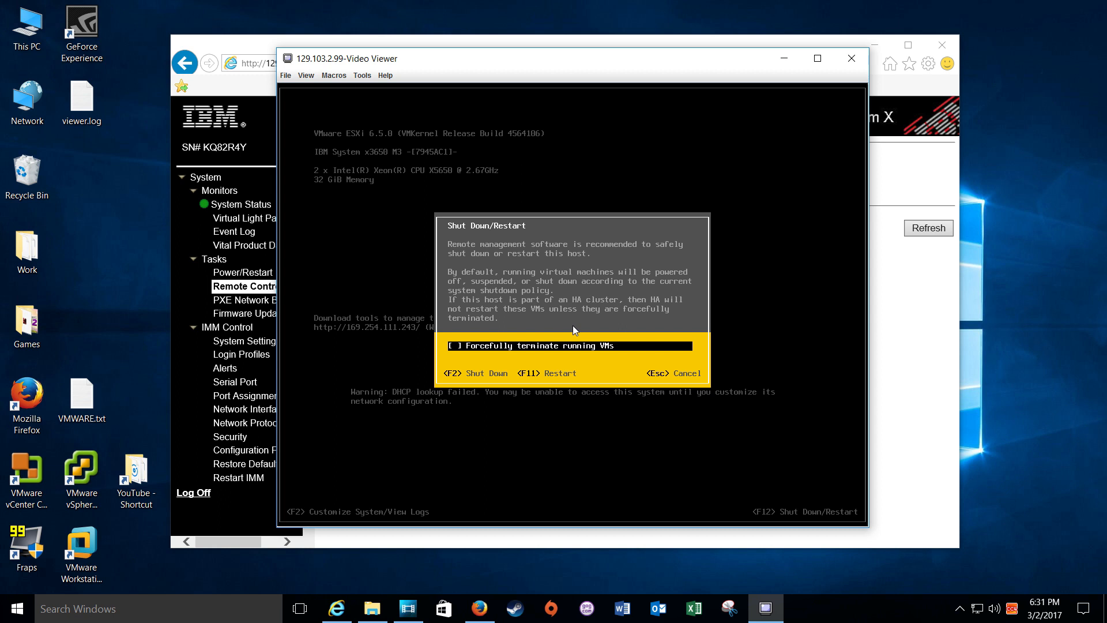
pyautogui.press('f11')
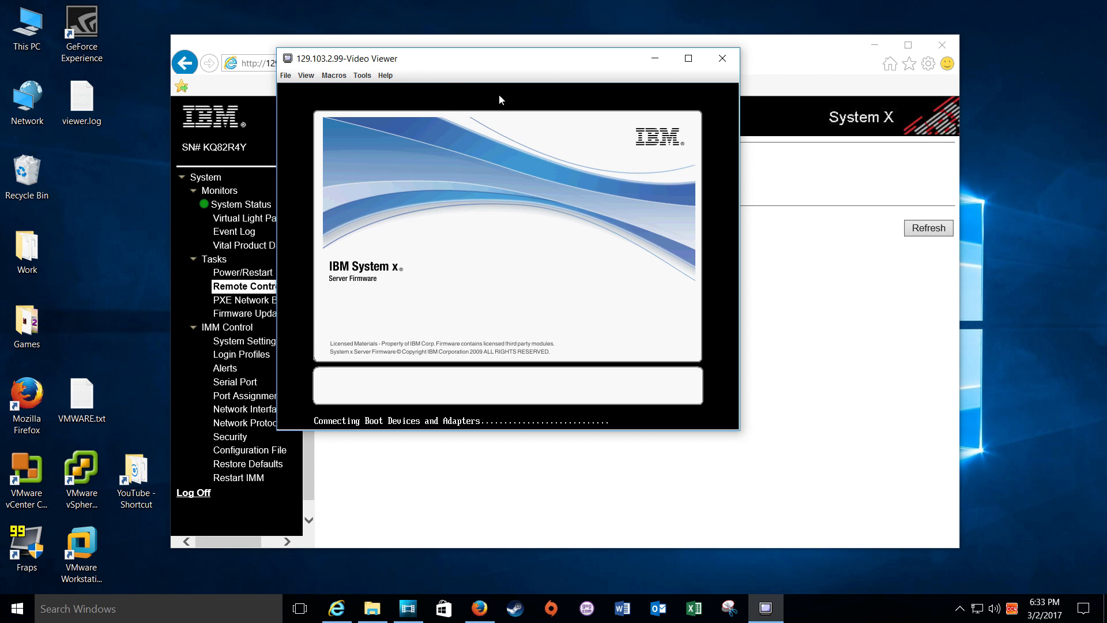
pyautogui.moveTo(487, 204)
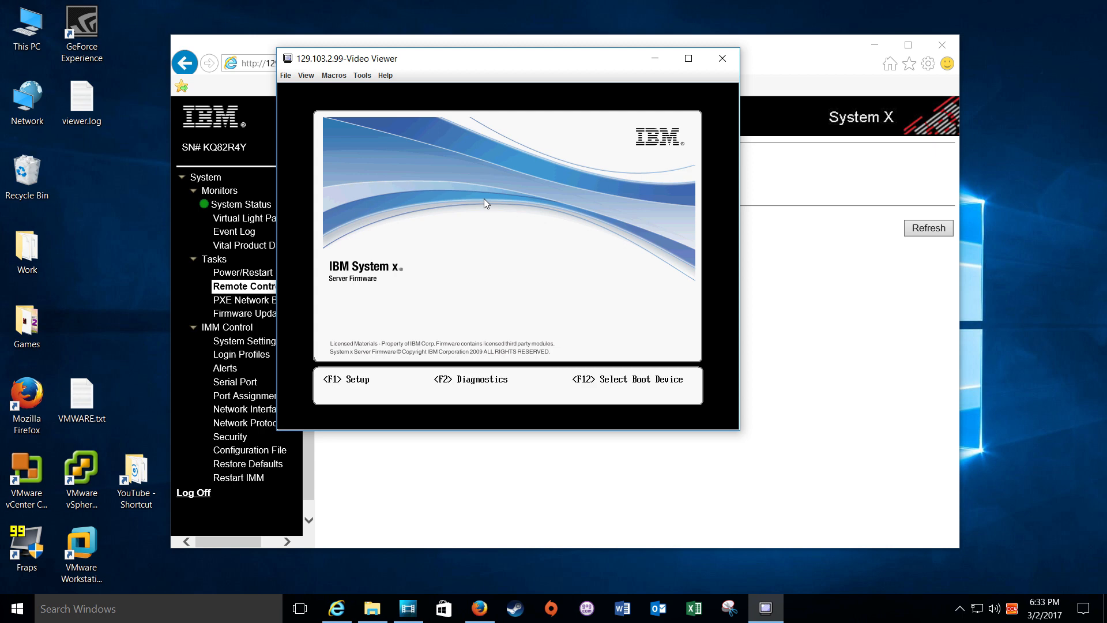
# Enter UEFI setup with F1 and navigate System Settings to Network's IP Address.
pyautogui.press('f1')
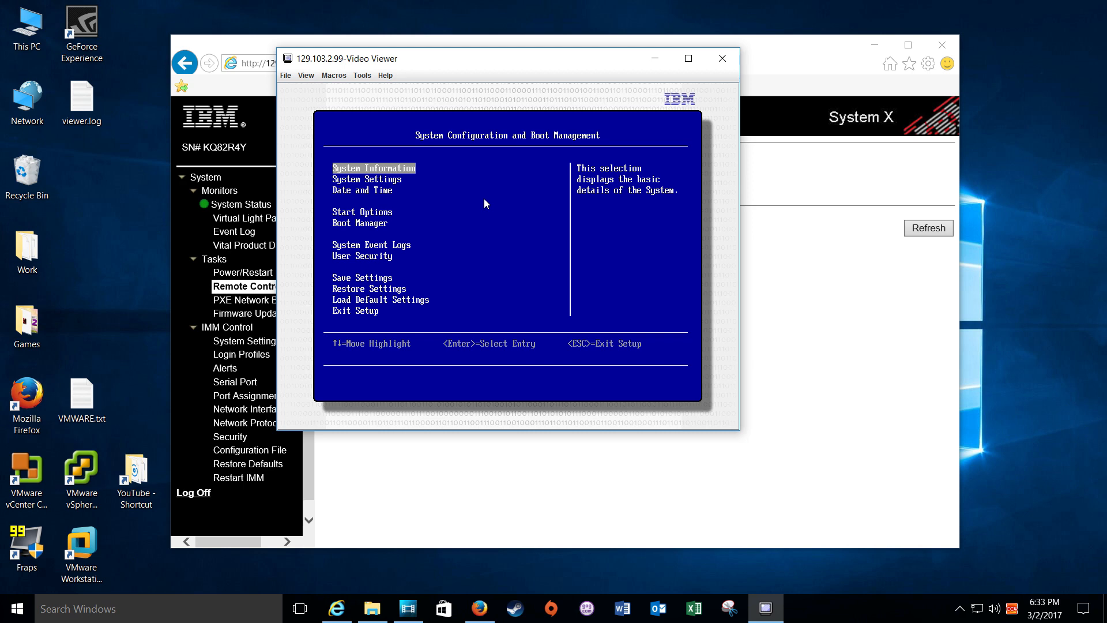
pyautogui.press('Down')
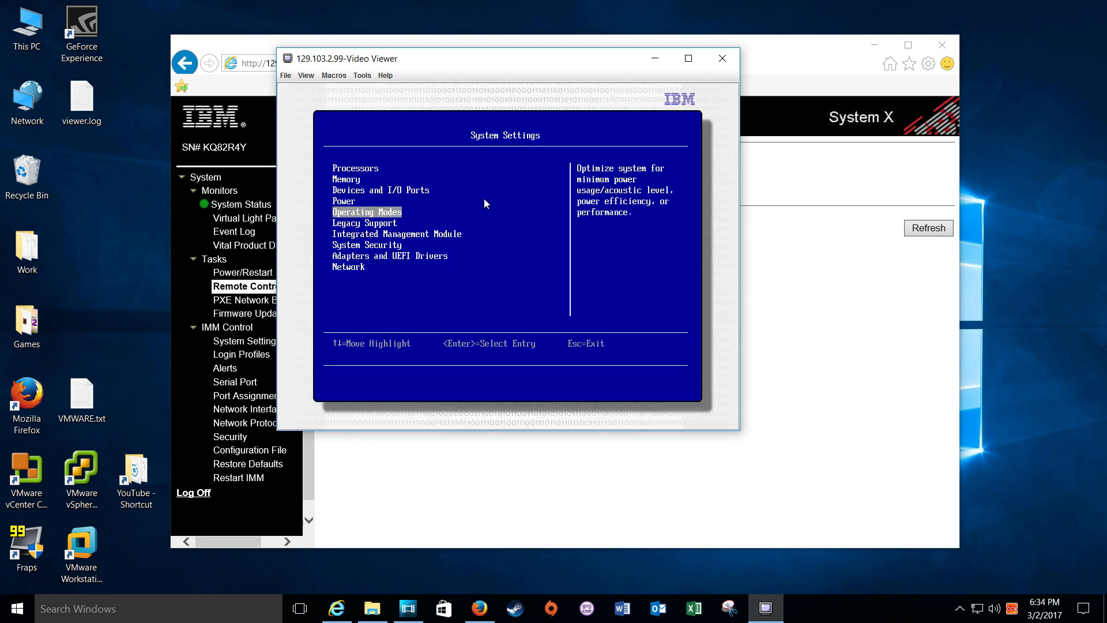
pyautogui.press('Down')
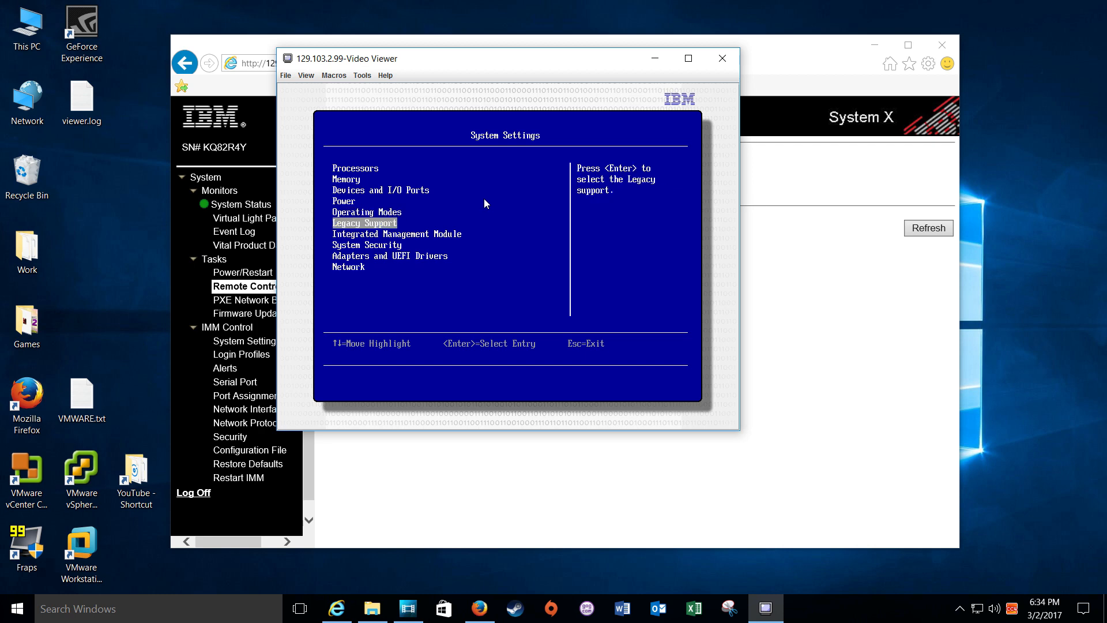
pyautogui.press('Down')
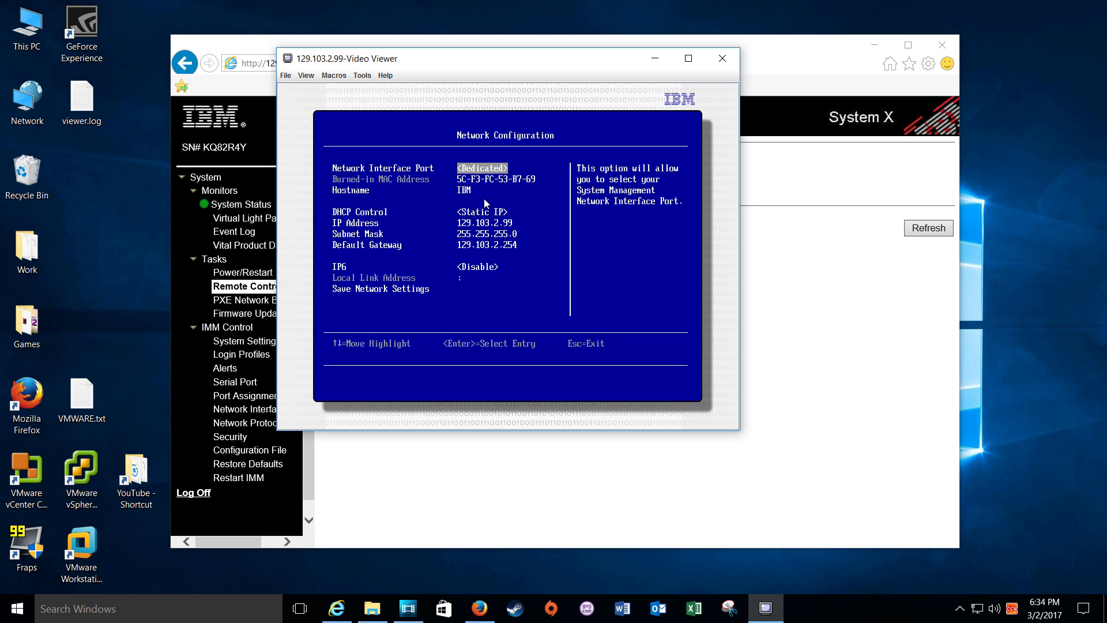
pyautogui.press('Down')
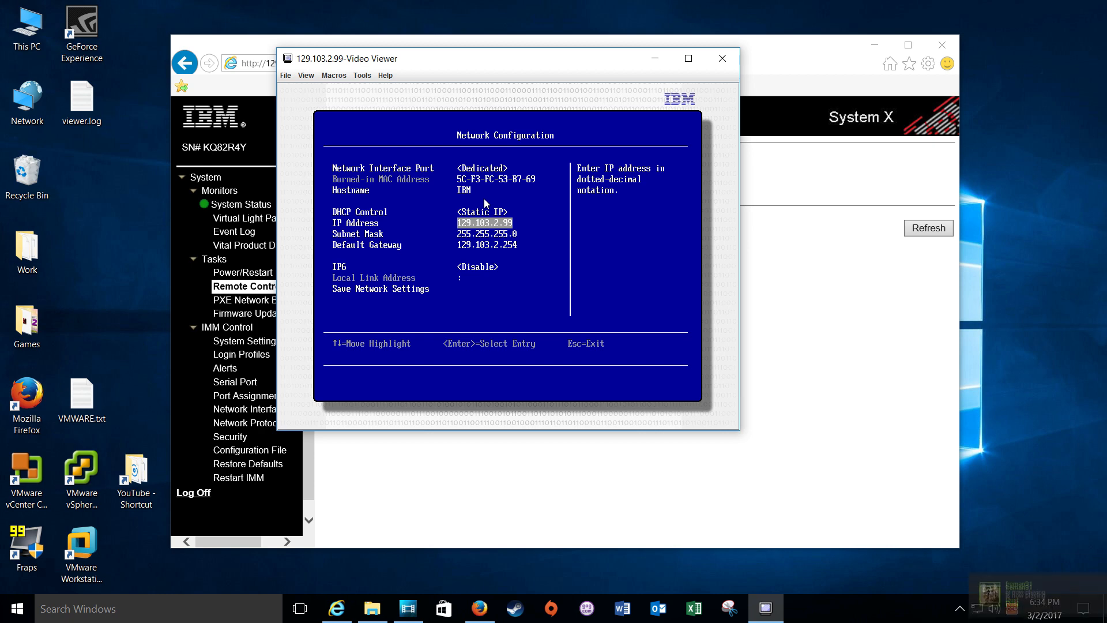